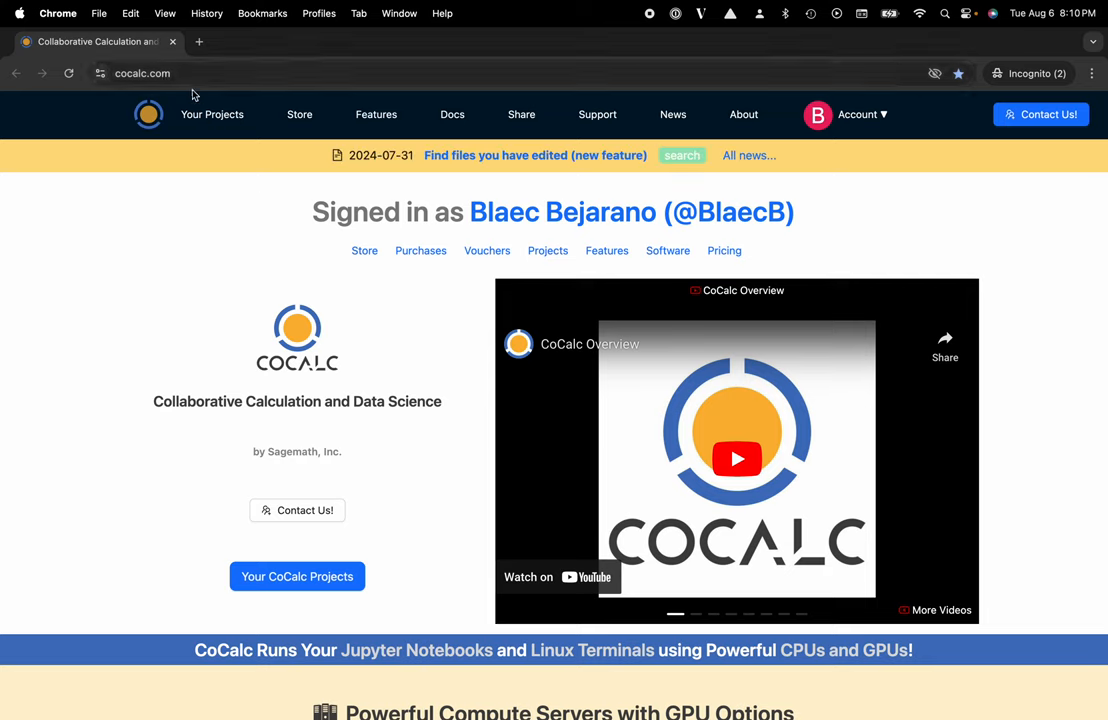
# Open My Project from the projects list to show its three Jupyter notebooks.
pyautogui.click(297, 576)
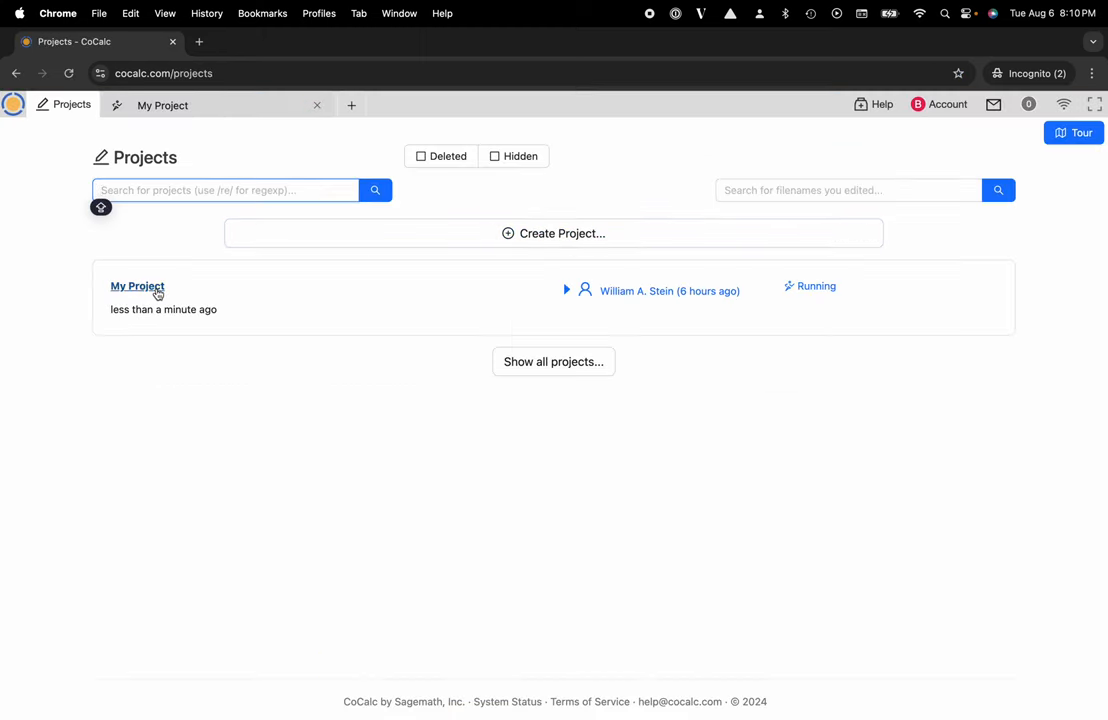
pyautogui.click(137, 286)
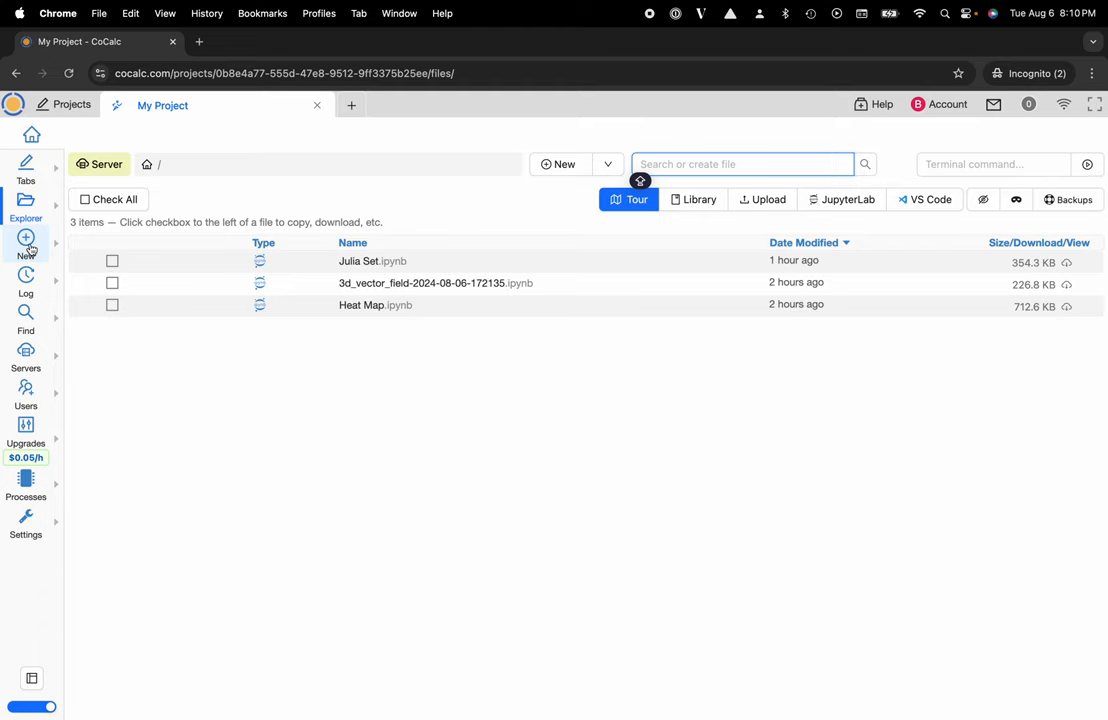
# Create and open a new whiteboard file, 2024-08-07-file-1.board, with a blank canvas.
pyautogui.click(25, 245)
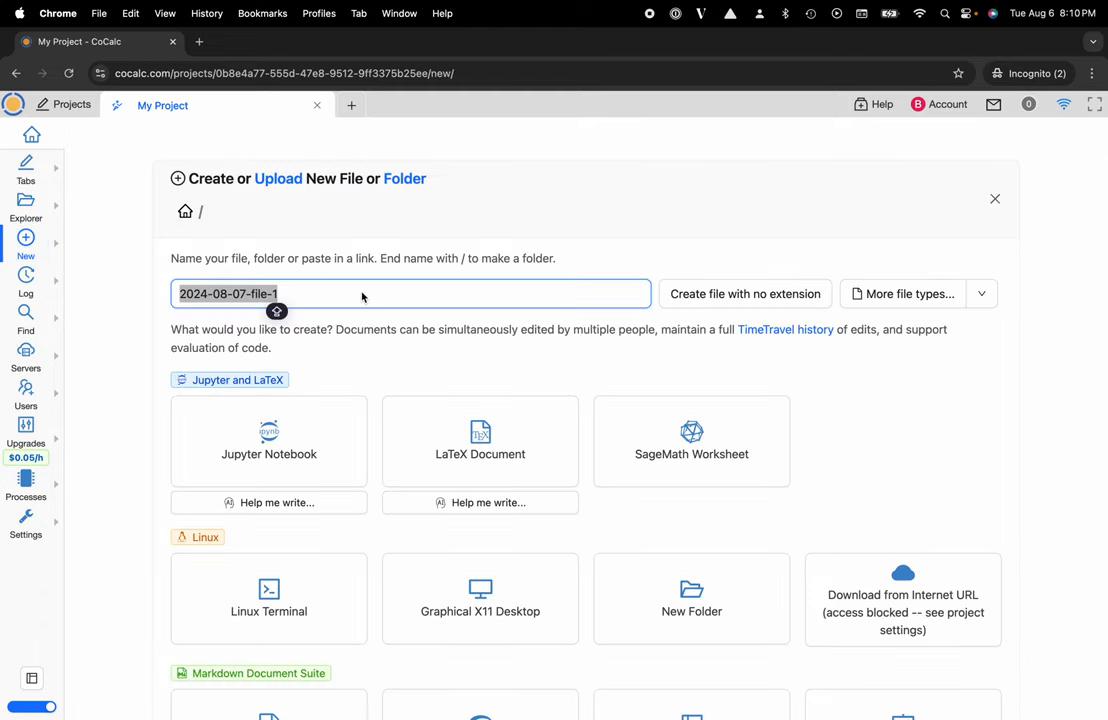
pyautogui.scroll(-3)
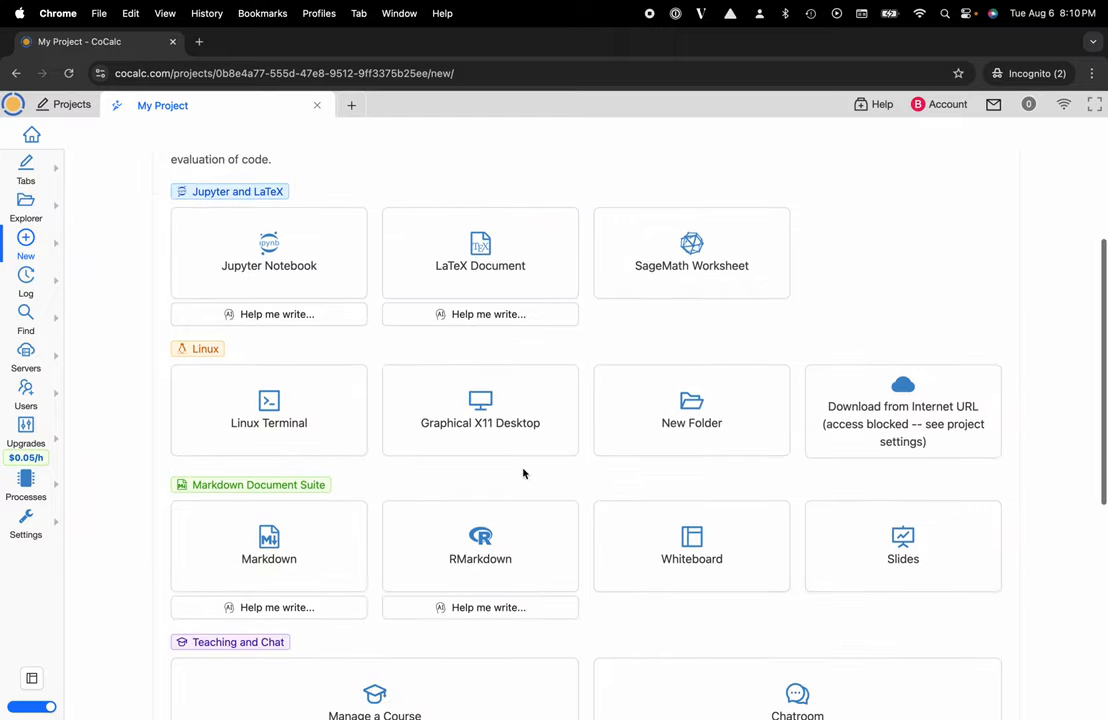
pyautogui.click(691, 545)
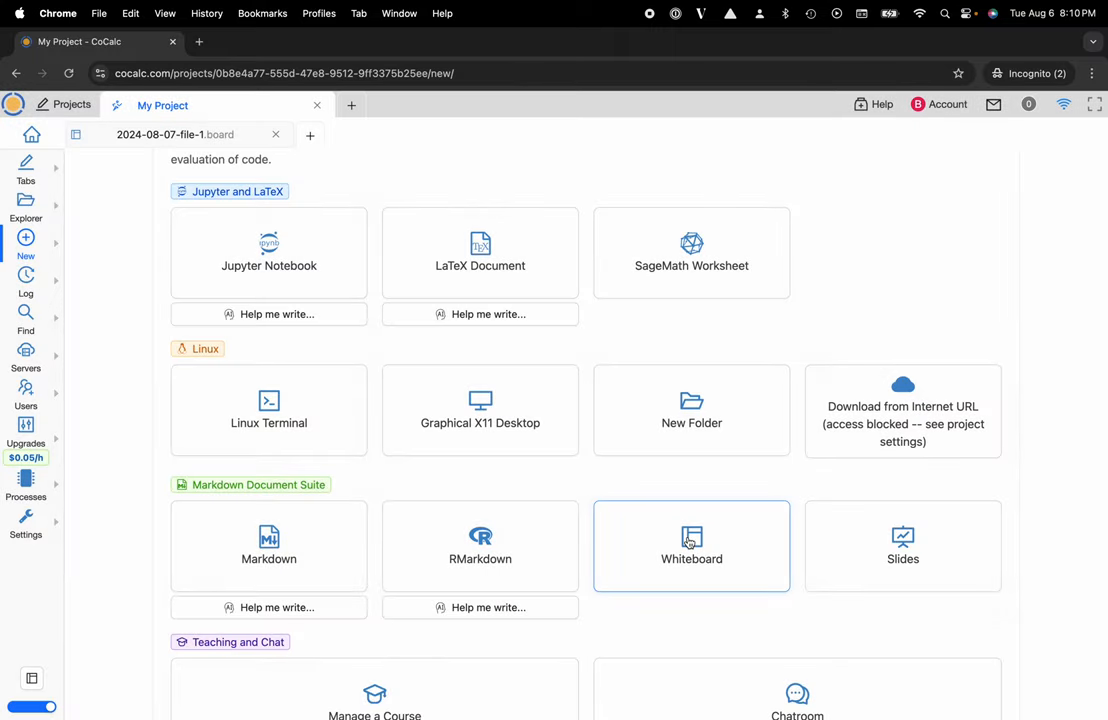
pyautogui.click(691, 545)
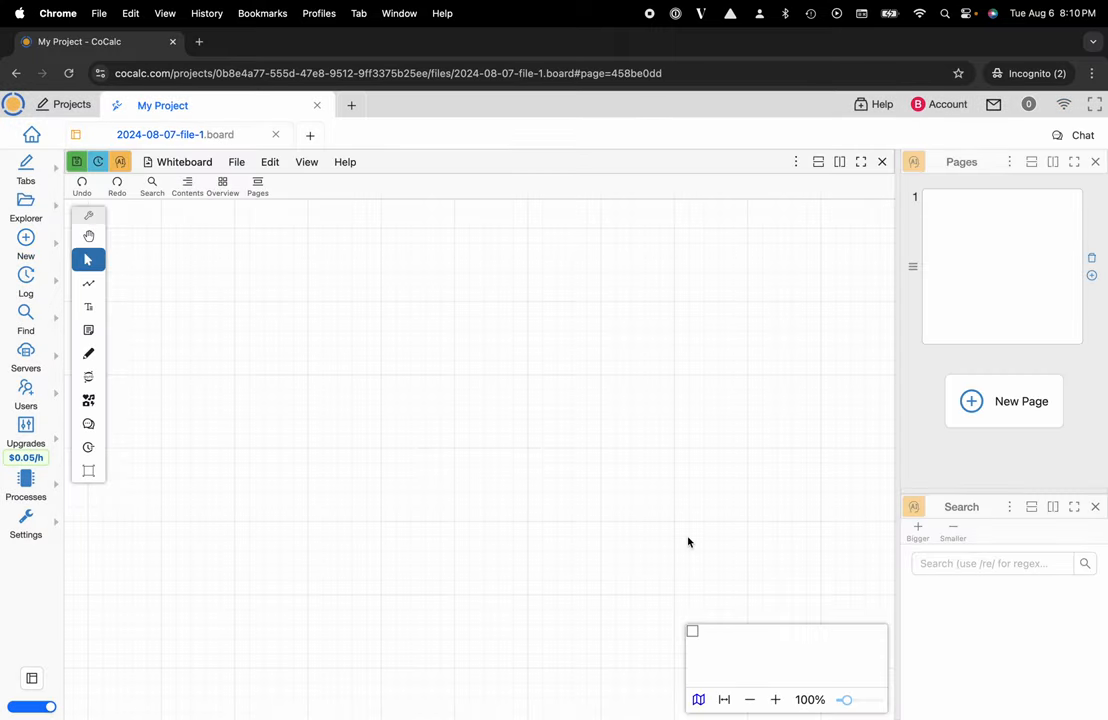
# Draw a wavy pen stroke across the lower board and place a sticky note above it.
pyautogui.click(88, 353)
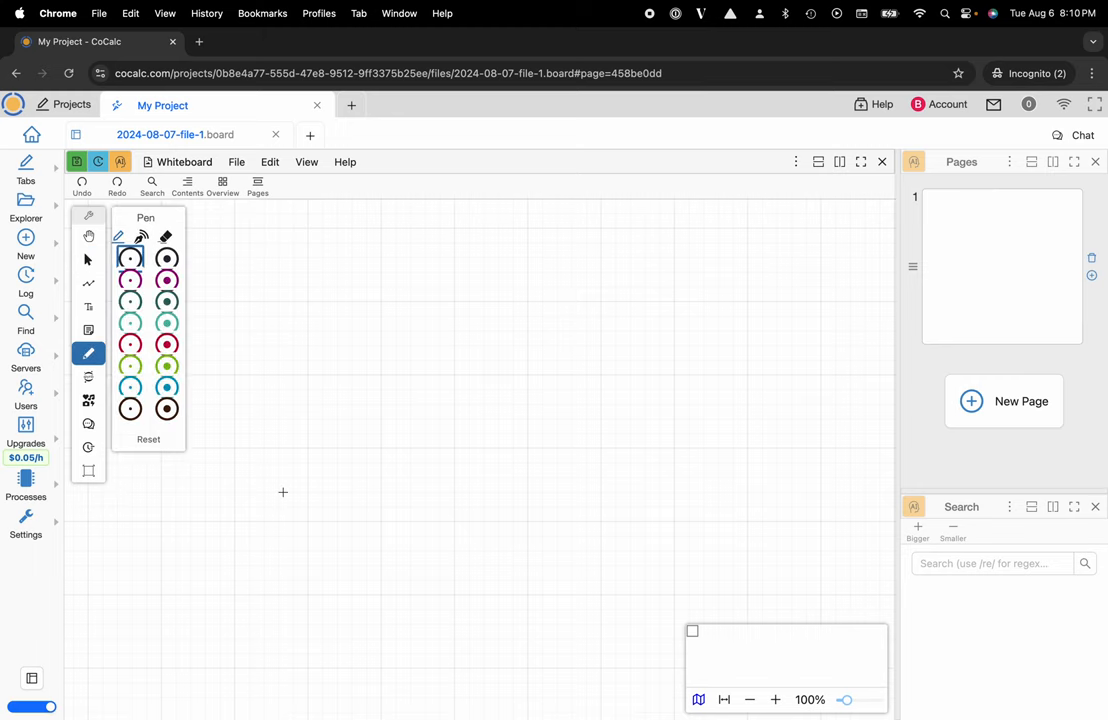
pyautogui.moveTo(280, 582); pyautogui.dragTo(383, 580)
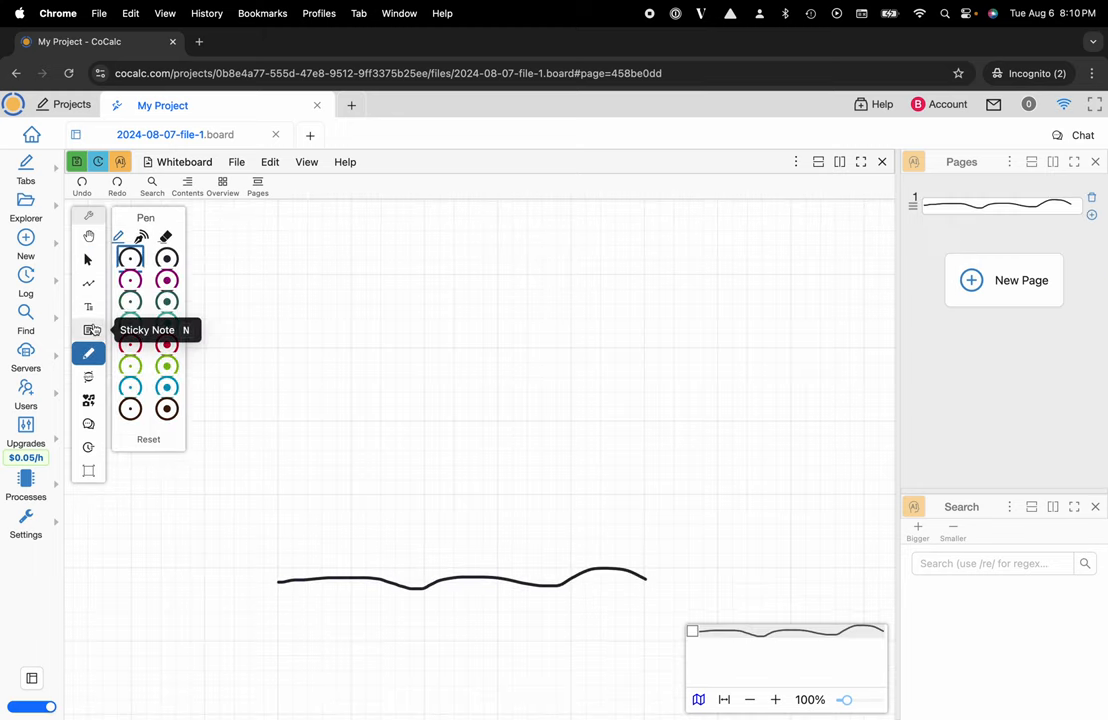
pyautogui.click(88, 329)
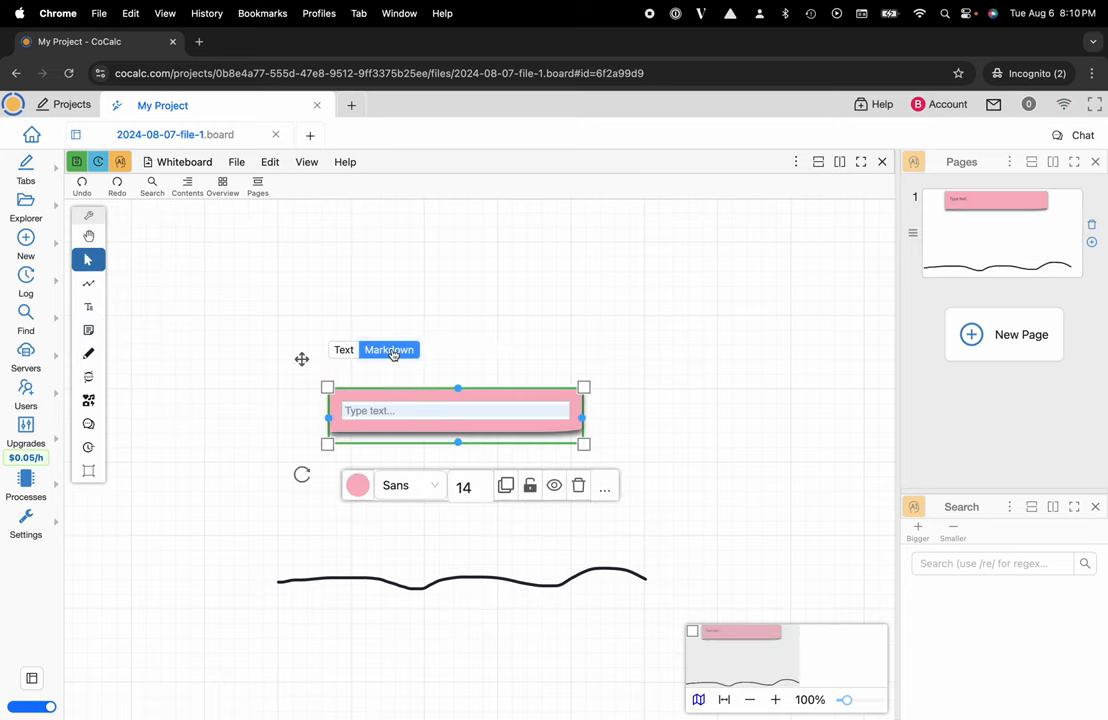
pyautogui.moveTo(88, 385)
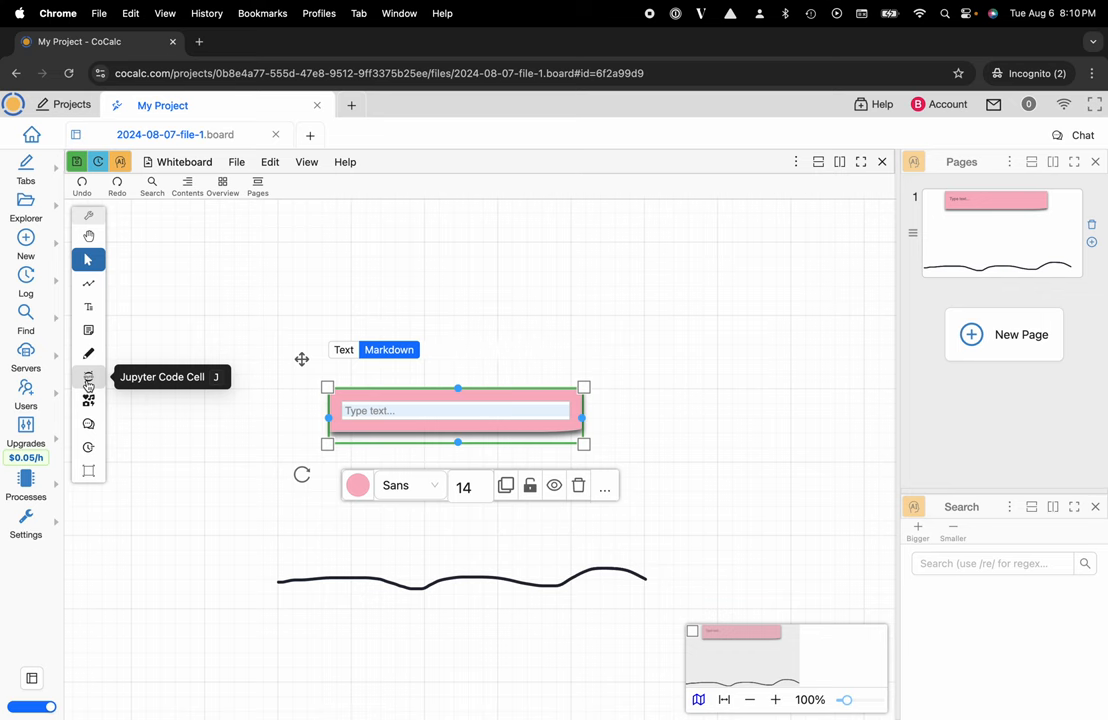
pyautogui.click(88, 388)
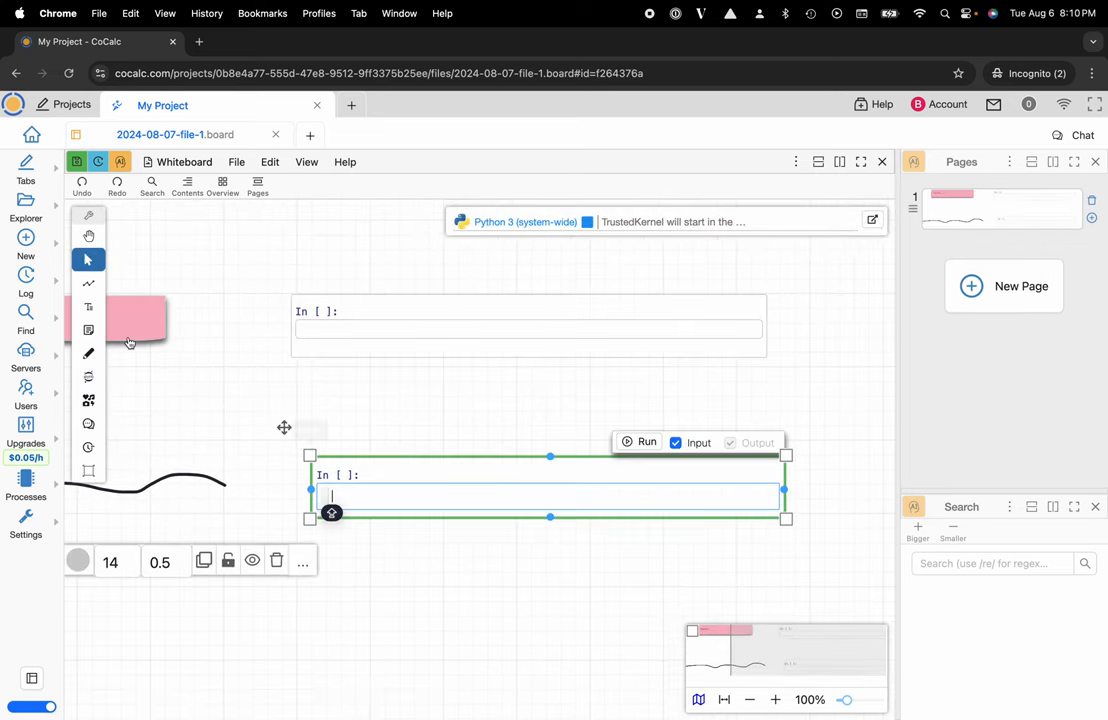
# Link the two Jupyter code cells with an arrow and enclose them in a frame.
pyautogui.click(88, 283)
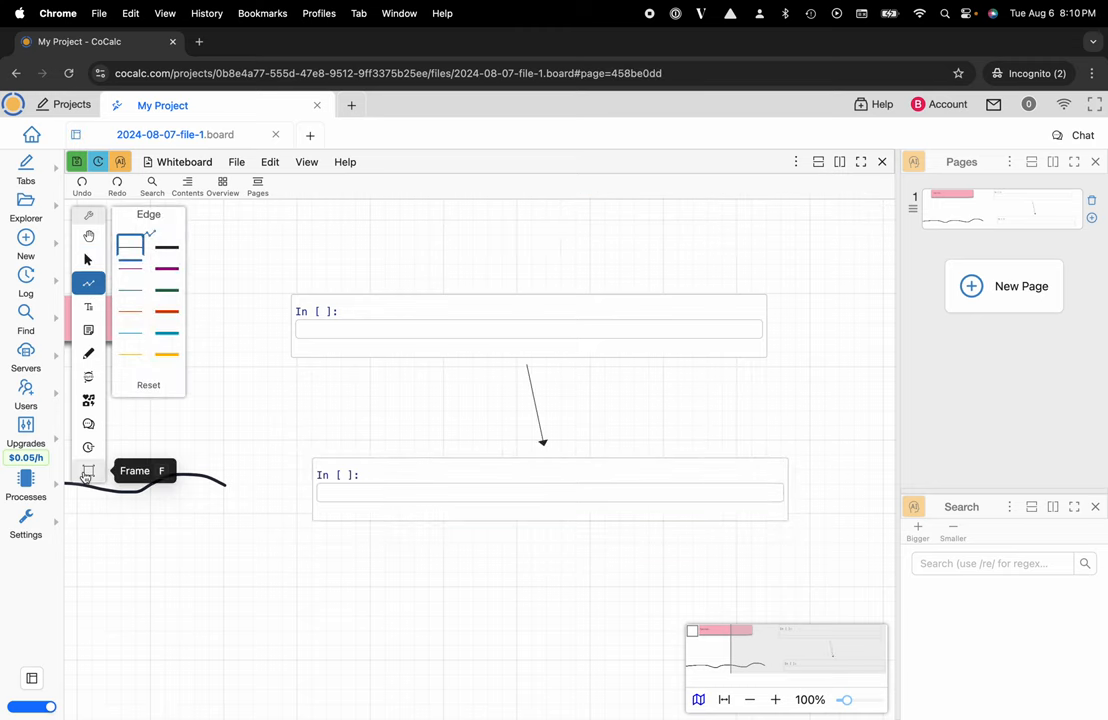
pyautogui.click(88, 471)
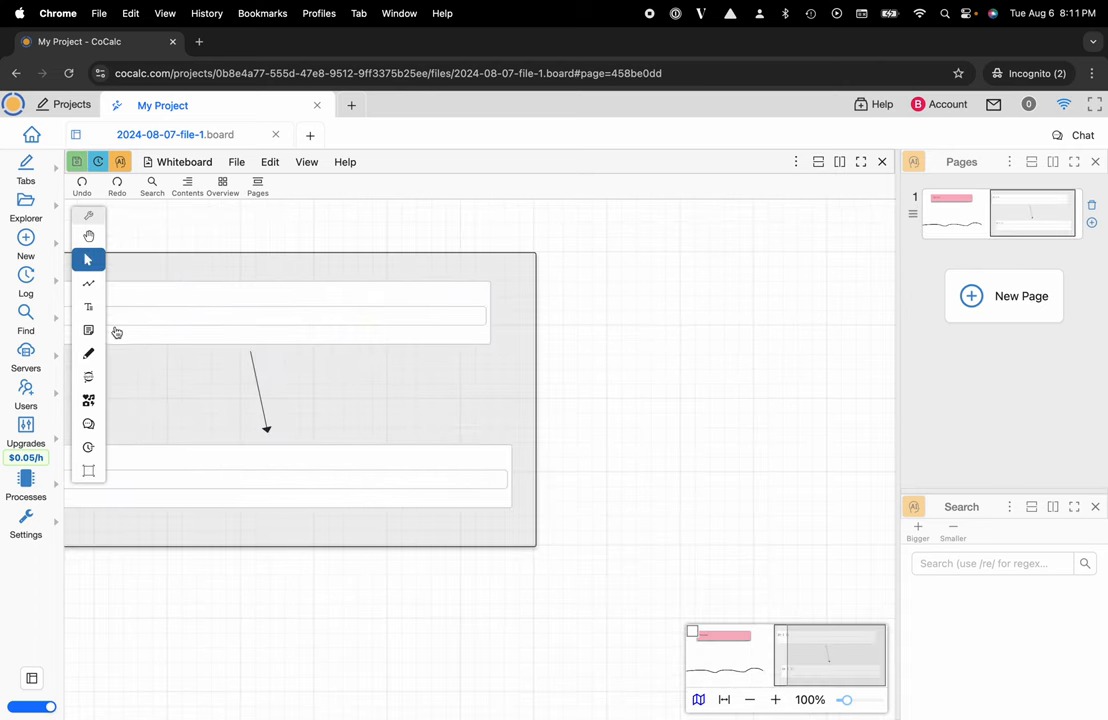
pyautogui.moveTo(88, 423)
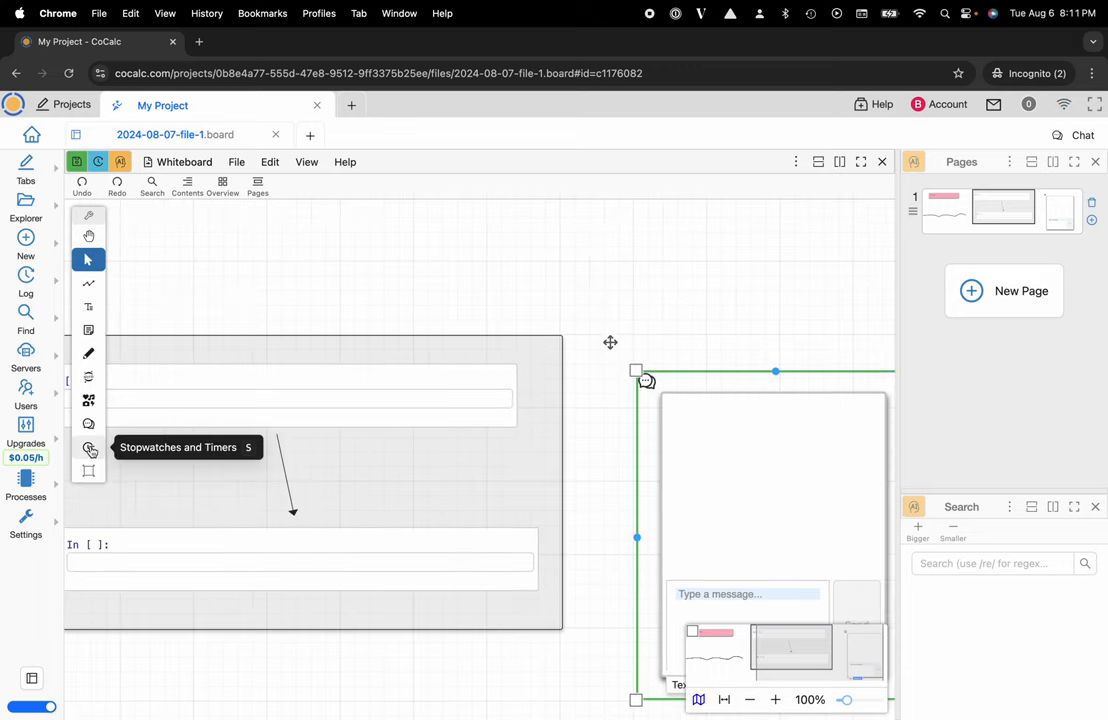
pyautogui.moveTo(88, 400)
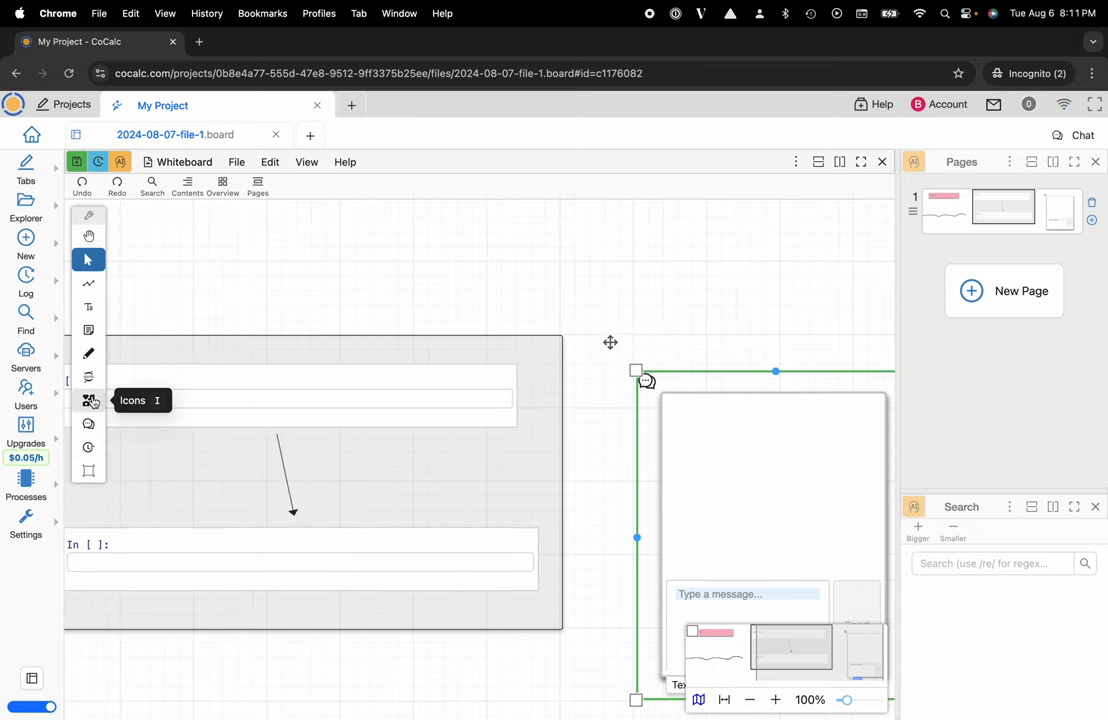
# Open the Icons palette after adding the chat bubble beside the frame.
pyautogui.click(88, 400)
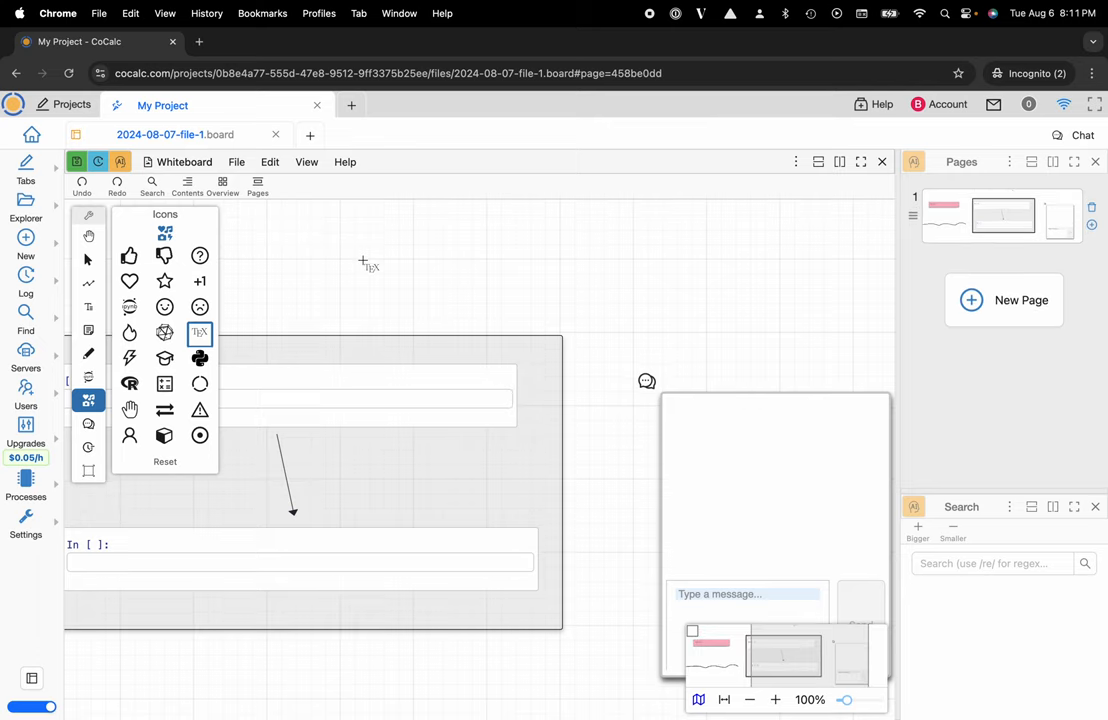